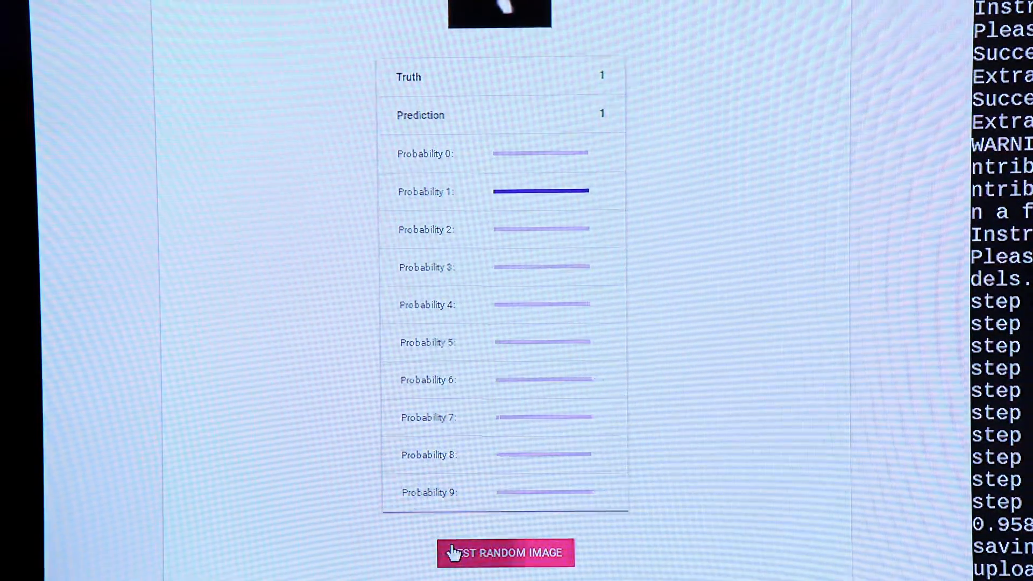
Step: Classify a new random test image, a 5 predicted as 5 matching its truth label
left_click(505, 552)
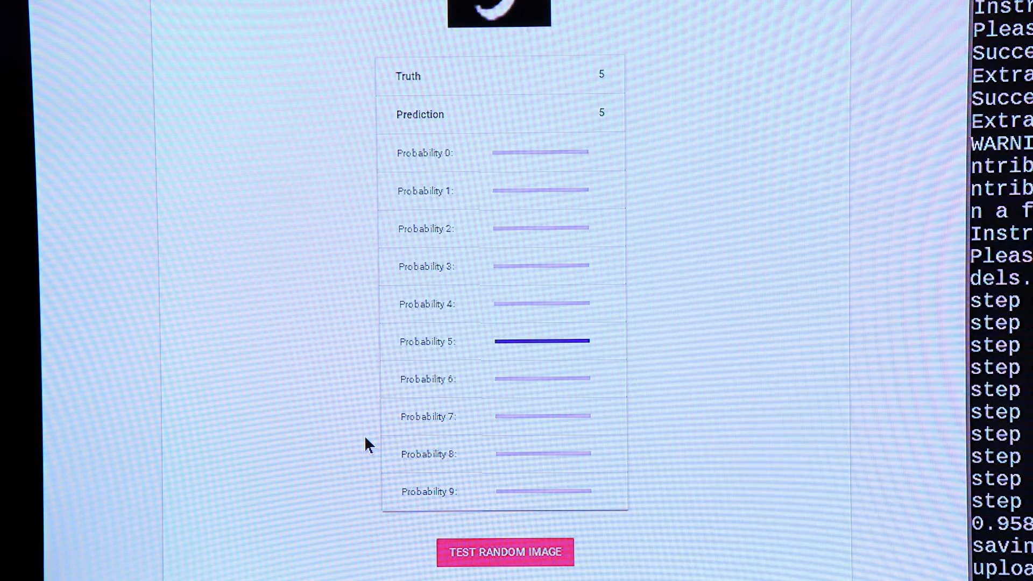